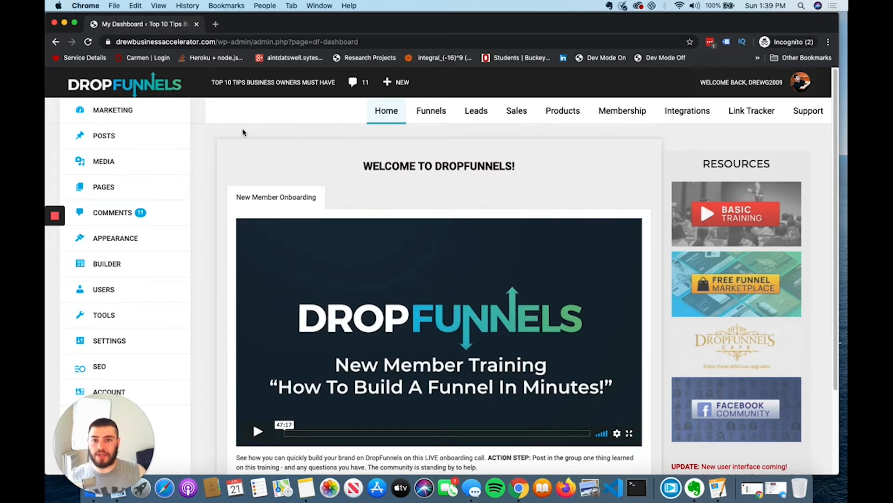
mouse_move(221, 166)
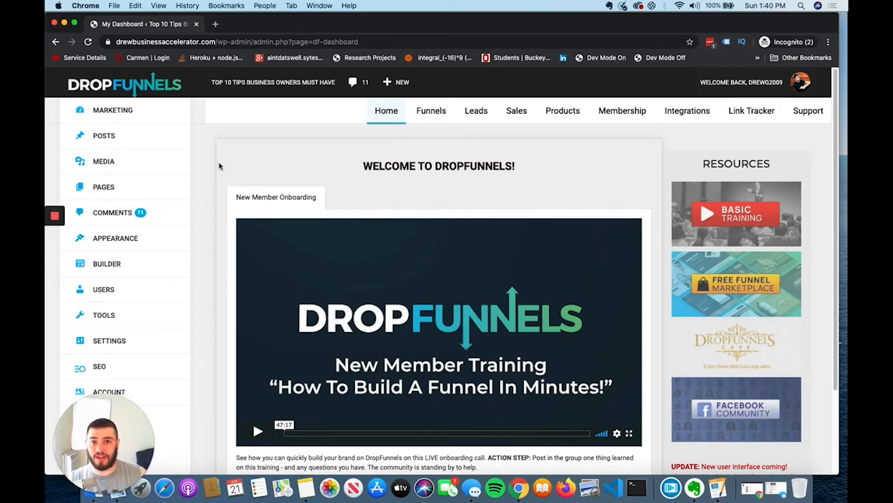
- Show the All Posts list from the Posts sidebar menu
click(103, 136)
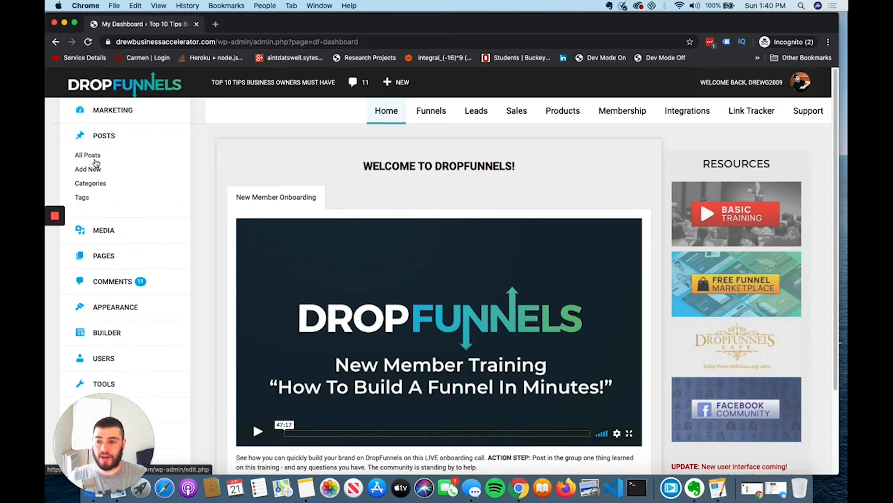
mouse_move(106, 145)
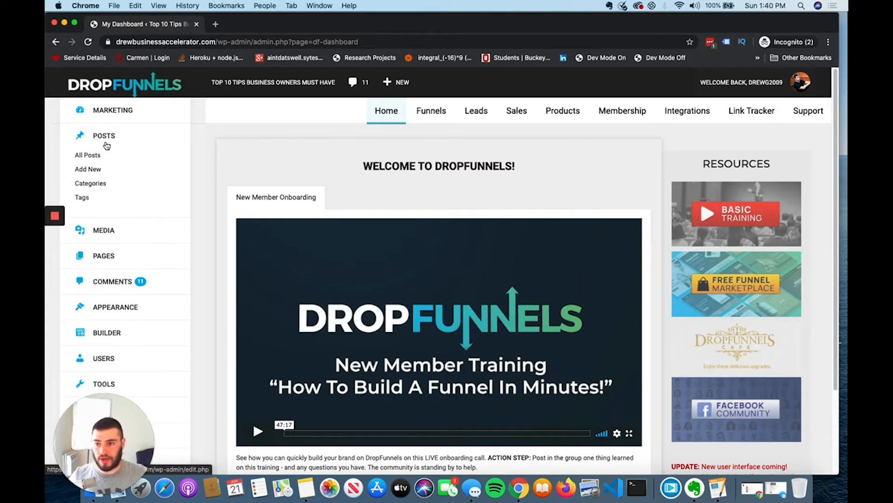
click(88, 154)
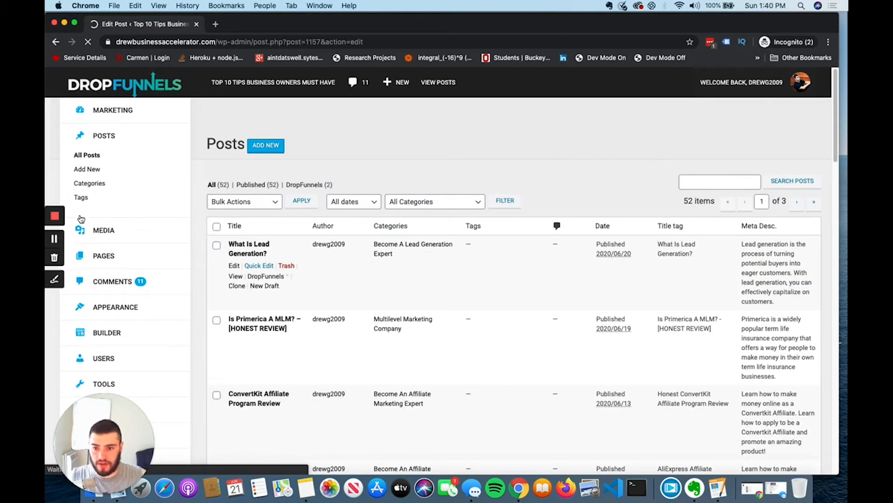
- Preview the 'What Is Lead Generation?' post in a new tab and read its opening
click(248, 248)
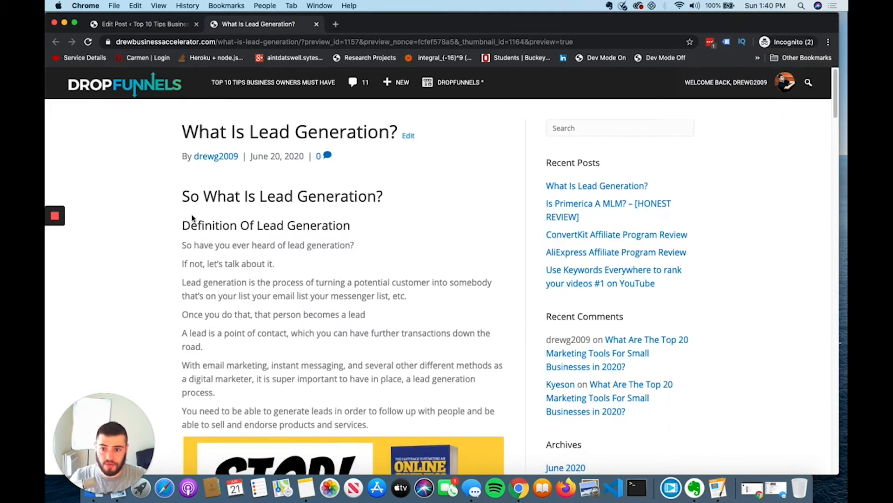
scroll(down, 3)
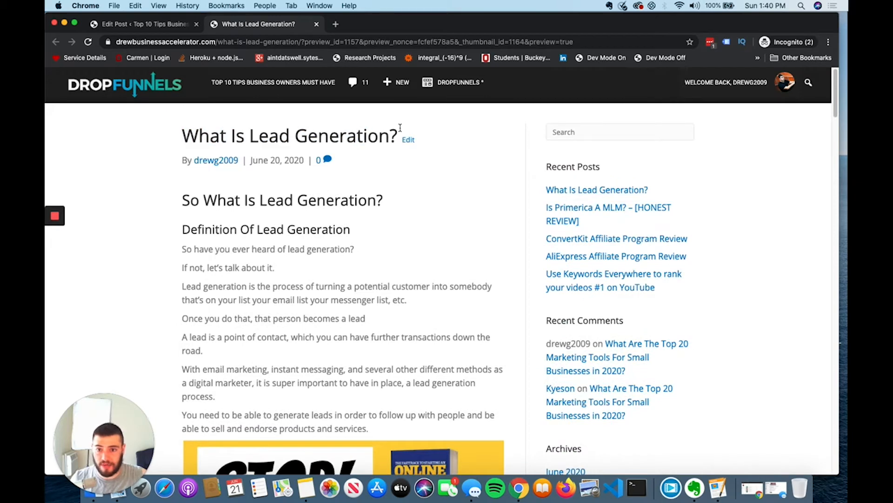
mouse_move(160, 144)
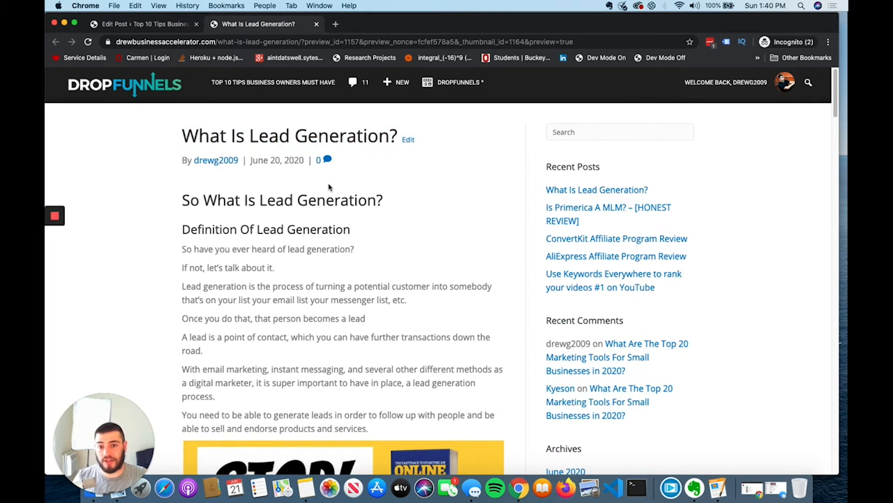
scroll(down, 3)
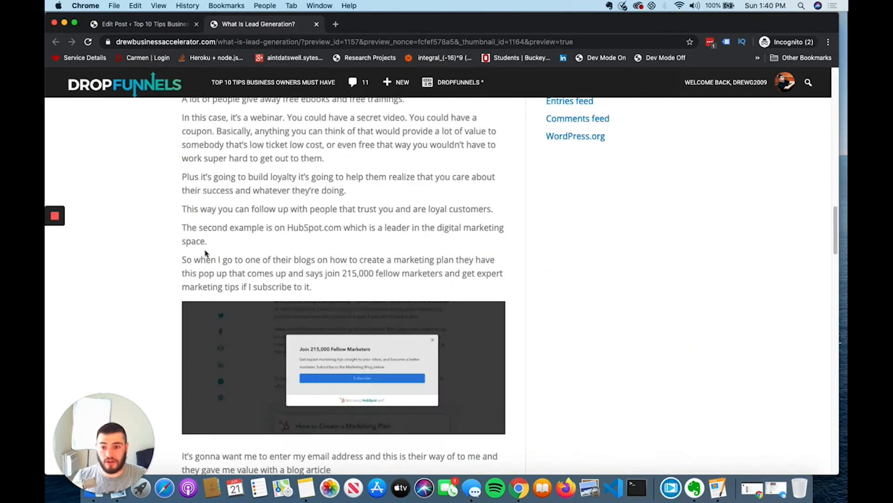
scroll(down, 3)
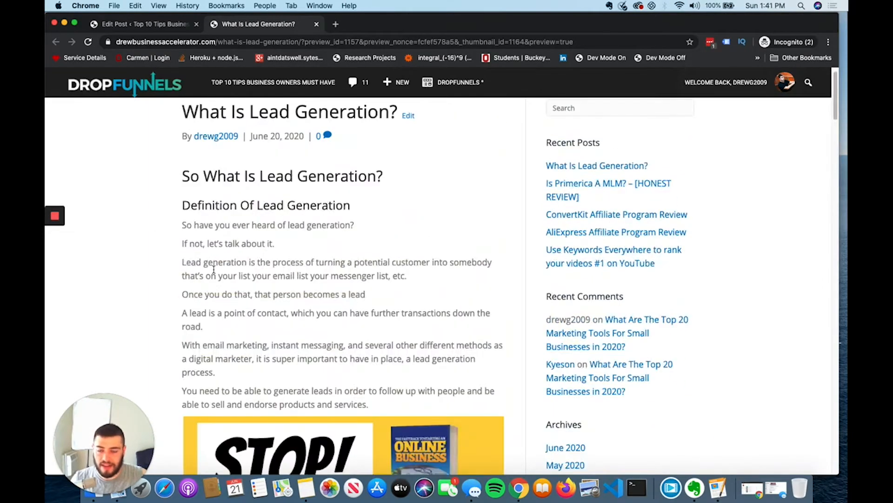
- Highlight part of the post title and read down to the closing freedom URL
drag(182, 111, 295, 112)
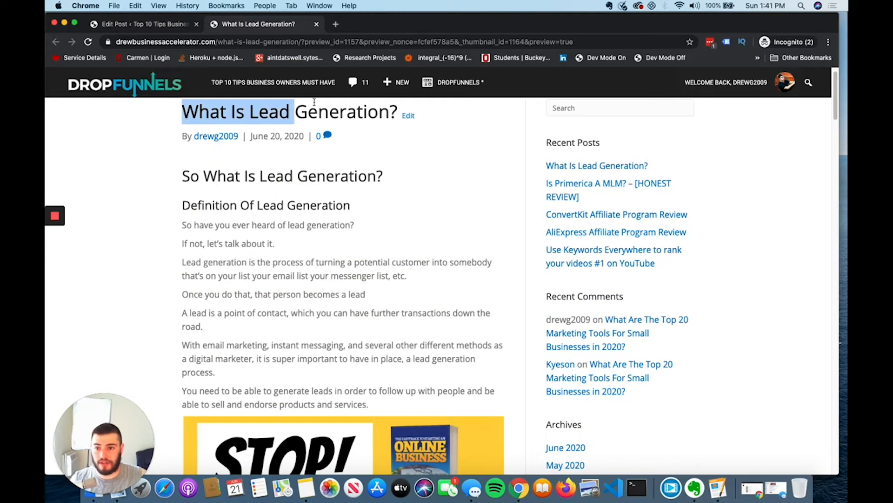
scroll(down, 3)
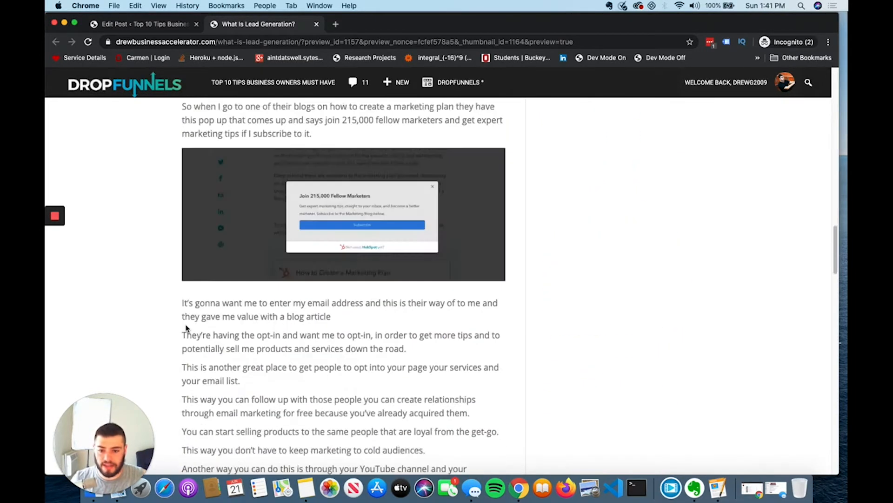
scroll(down, 3)
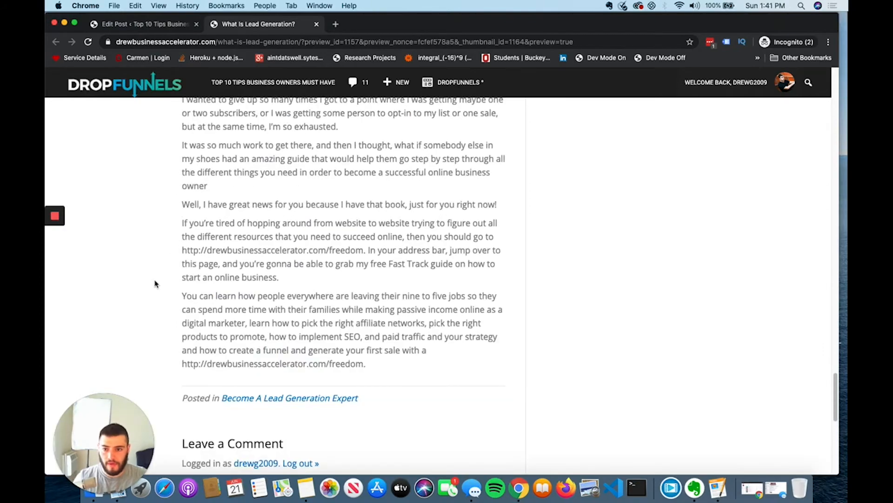
scroll(down, 3)
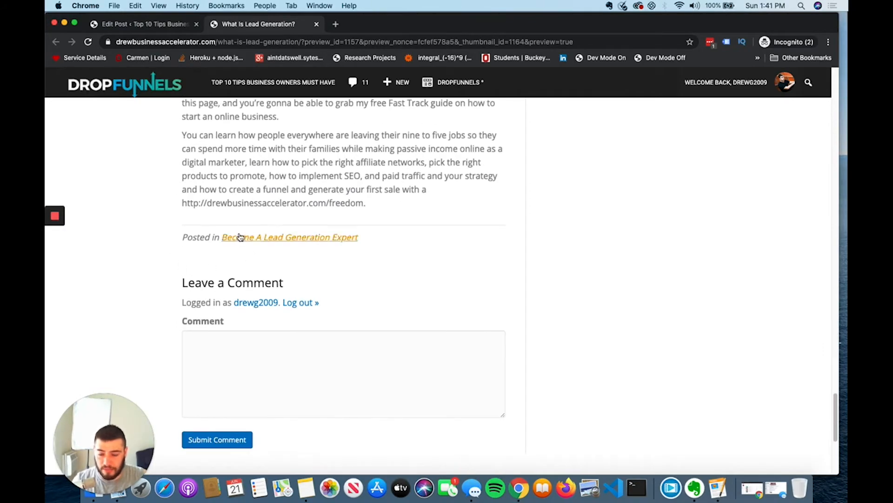
- In the editor, select the closing freedom URL and apply it as a link to that address
click(139, 24)
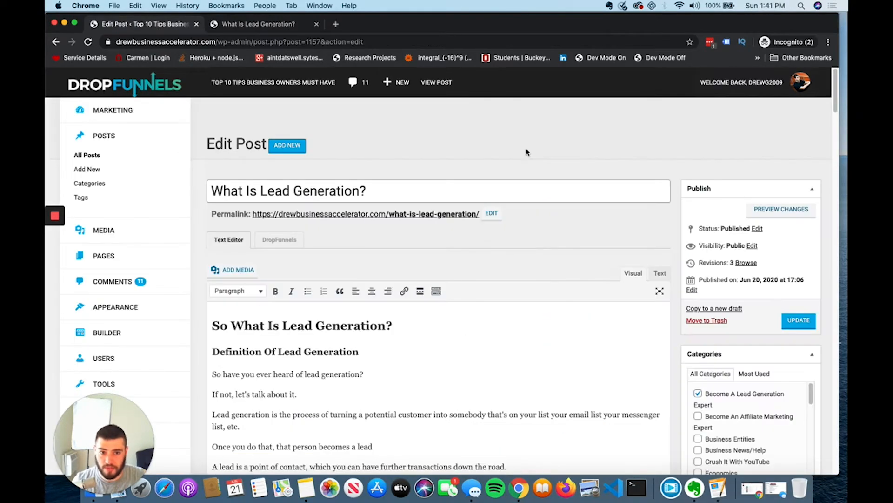
scroll(down, 3)
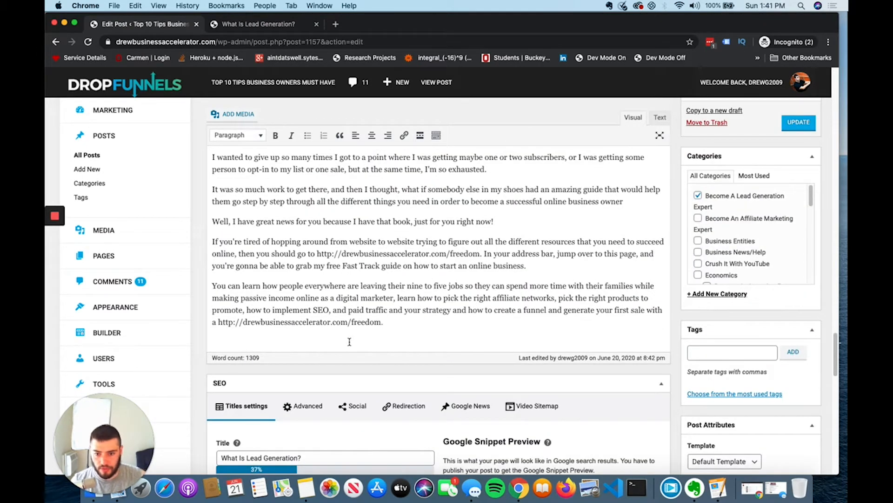
drag(223, 321, 385, 321)
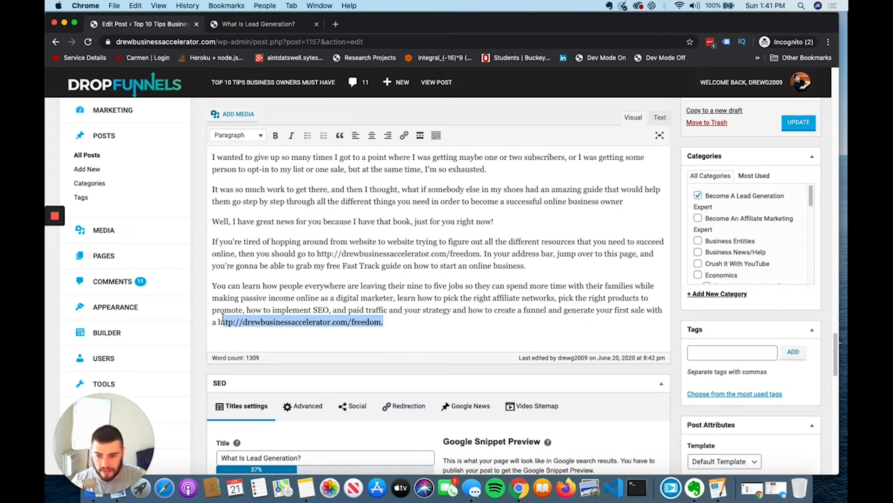
click(404, 135)
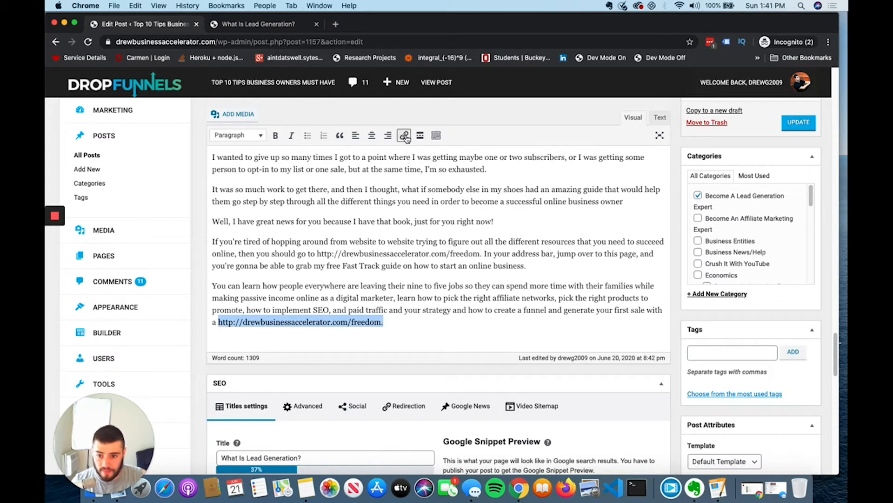
click(404, 136)
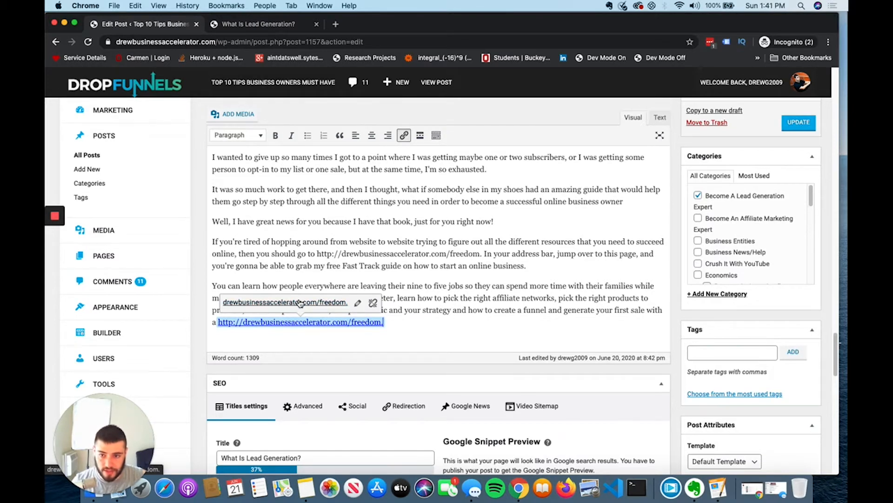
mouse_move(336, 302)
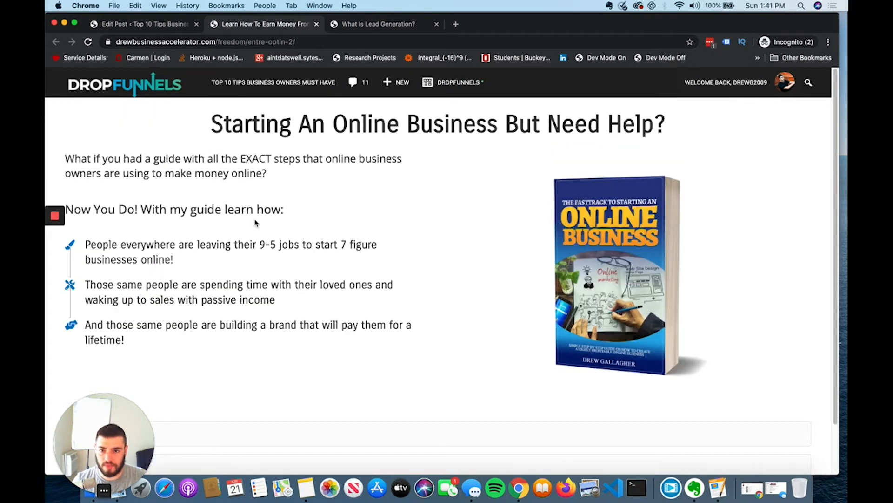
- Review the free-guide opt-in page down to its sign-up form, then start a blank browser tab
scroll(down, 3)
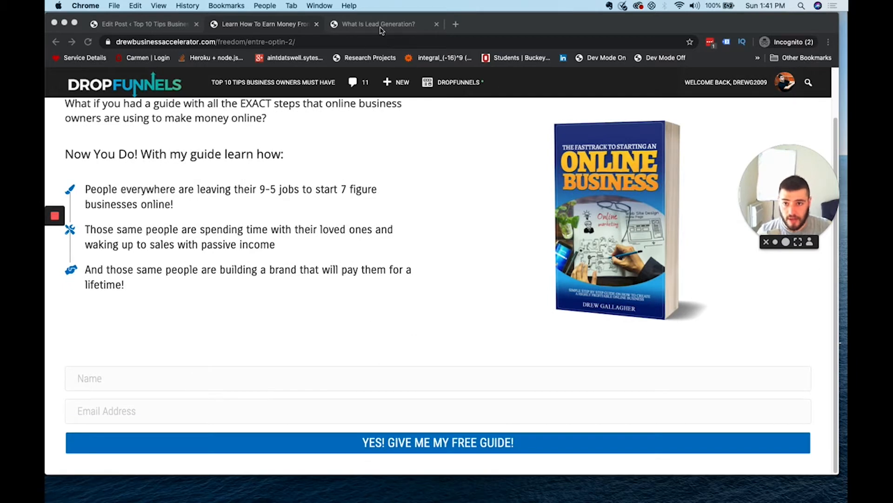
click(378, 24)
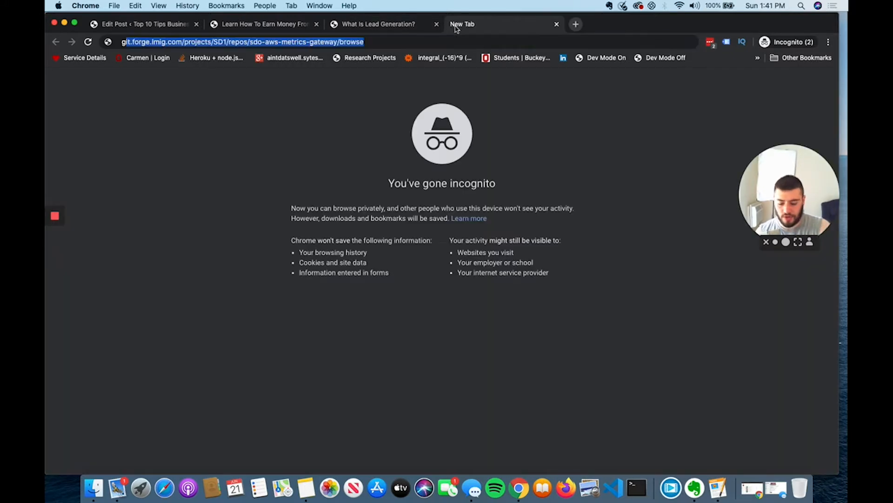
- Go to google.com and search for 'lead generation strategies' from the 'lead' suggestions
text(google.com)
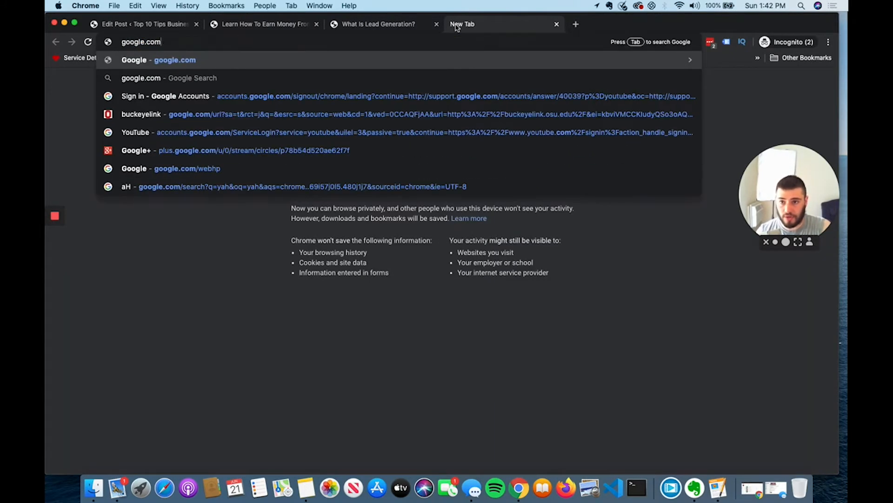
text(lead generation)
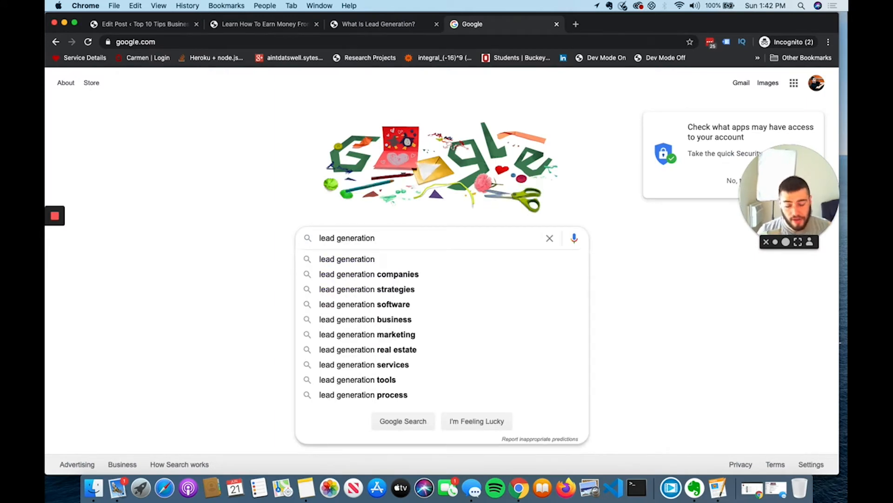
click(367, 288)
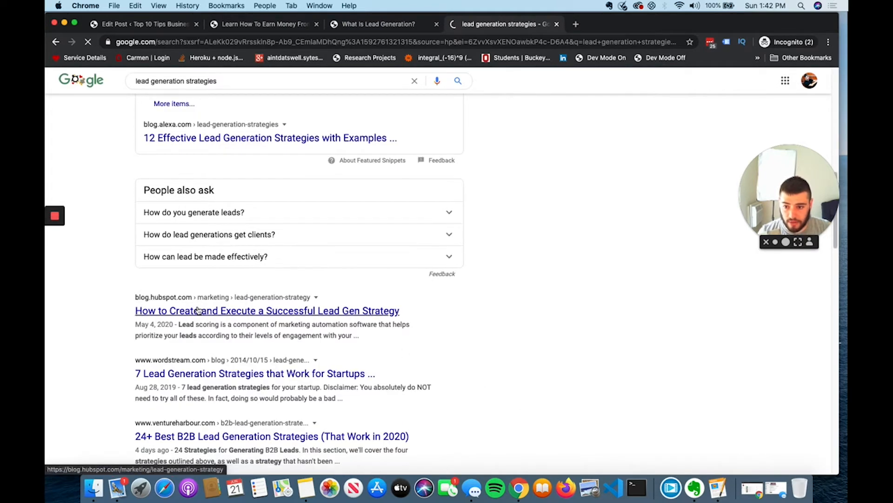
- Read HubSpot's 'How to Create and Execute a Successful Lead Gen Strategy' article
click(268, 311)
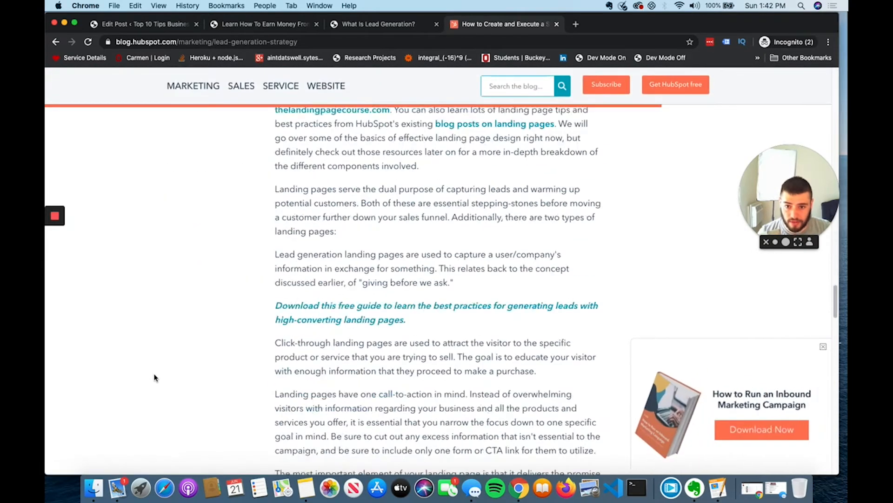
scroll(down, 3)
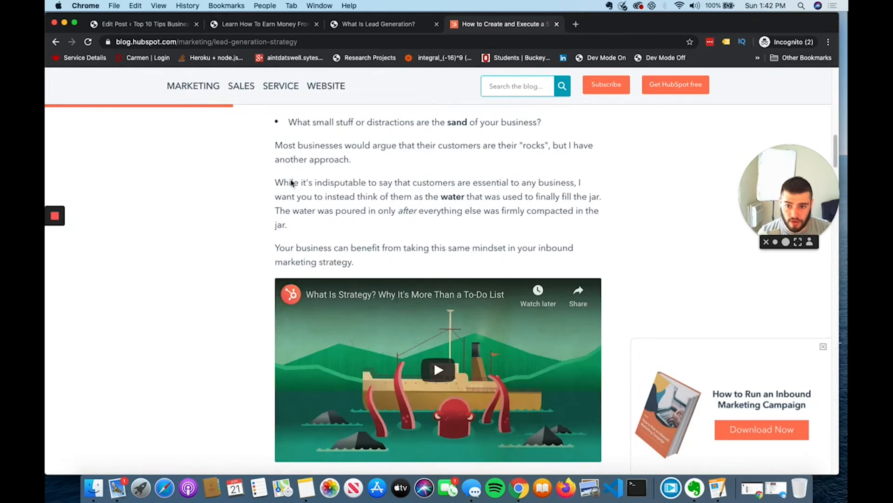
scroll(down, 3)
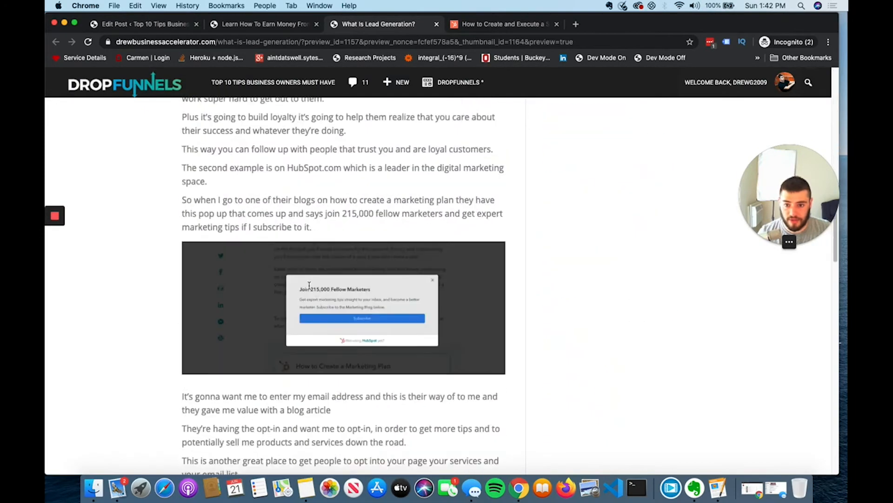
- Update the post, then preview it down to the closing URL now shown as a link
scroll(down, 3)
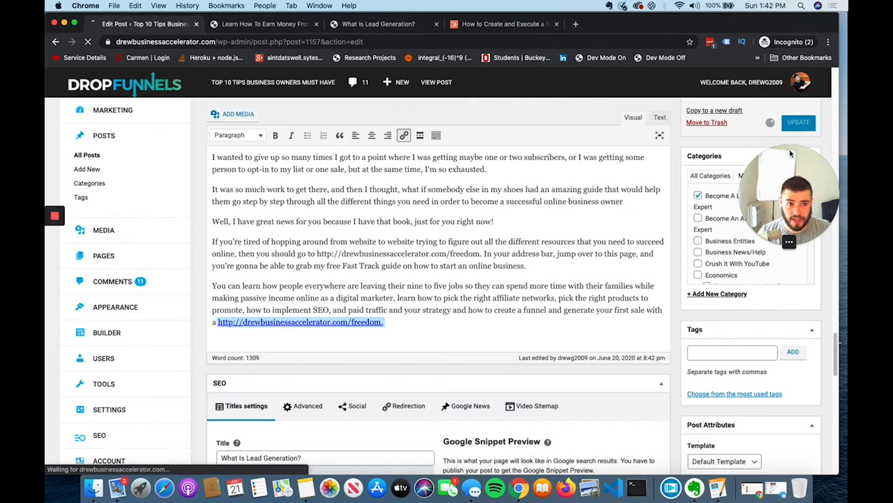
click(798, 123)
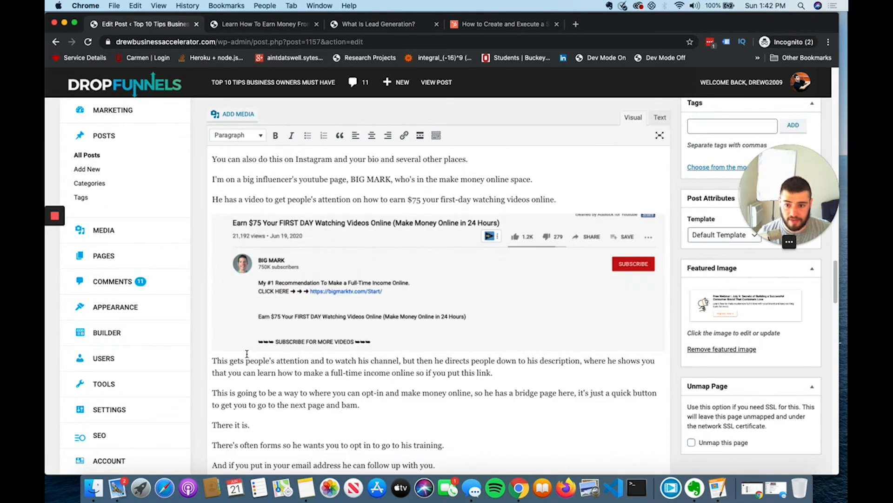
scroll(down, 3)
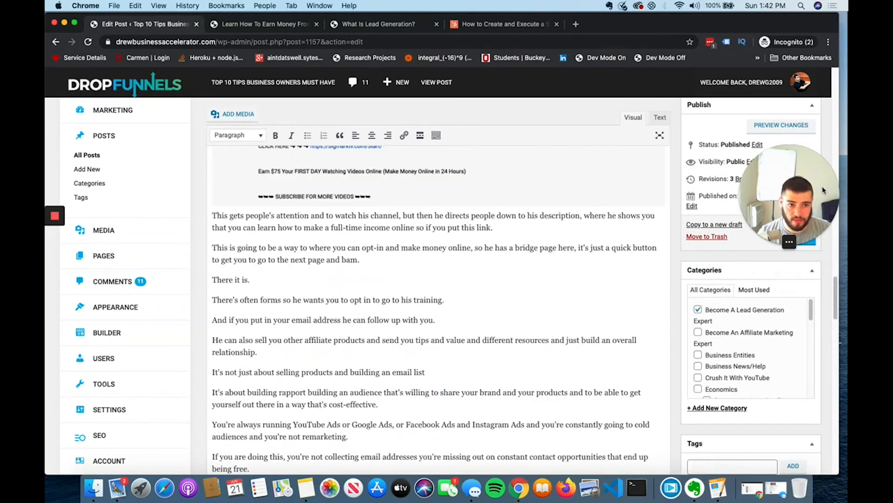
click(781, 126)
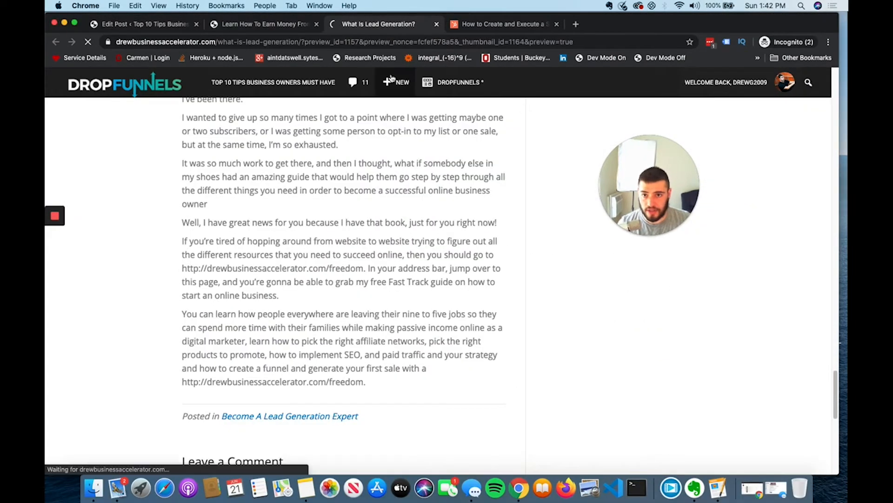
scroll(down, 3)
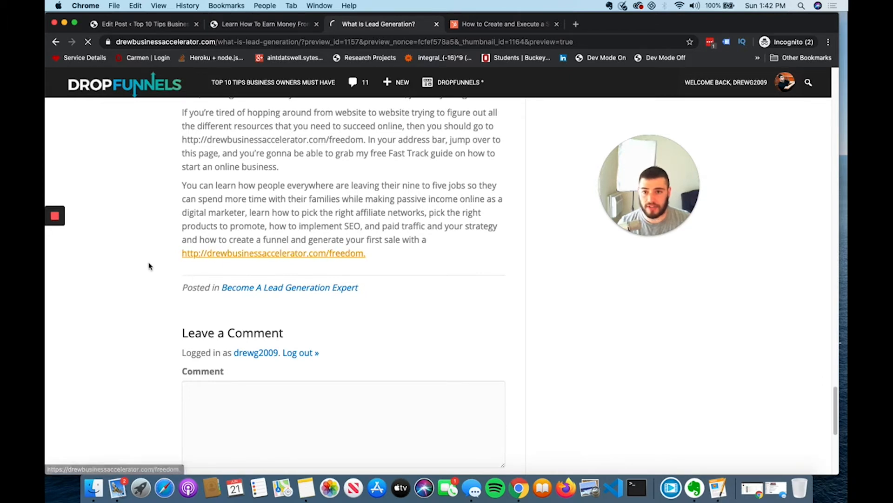
- Follow the closing link to the 'Learn How I Successfully Started My Online Business!' opt-in page
click(274, 253)
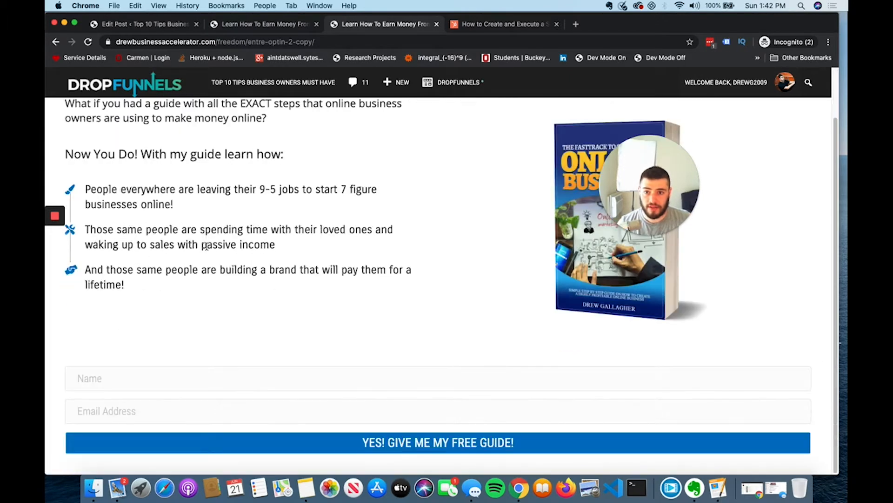
scroll(up, 3)
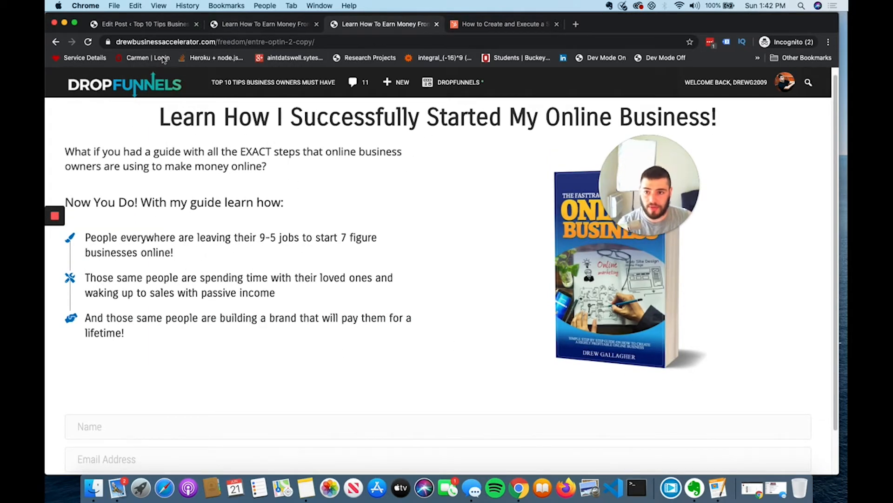
mouse_move(367, 205)
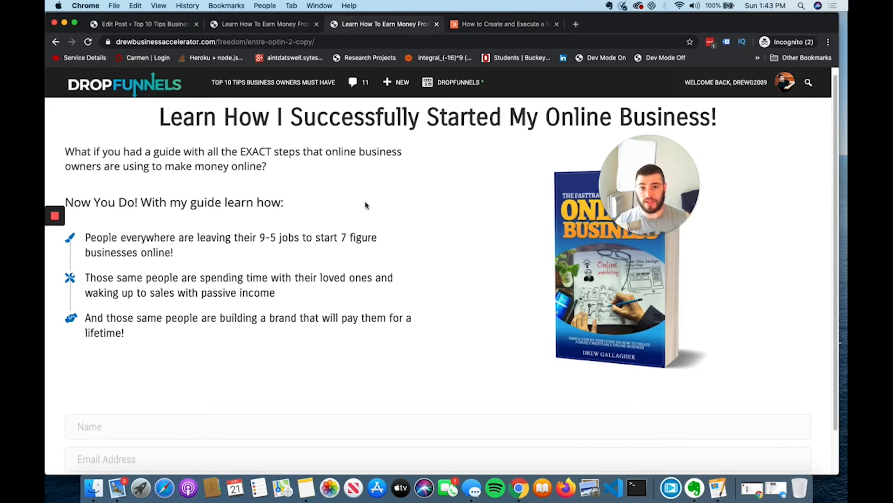
mouse_move(464, 205)
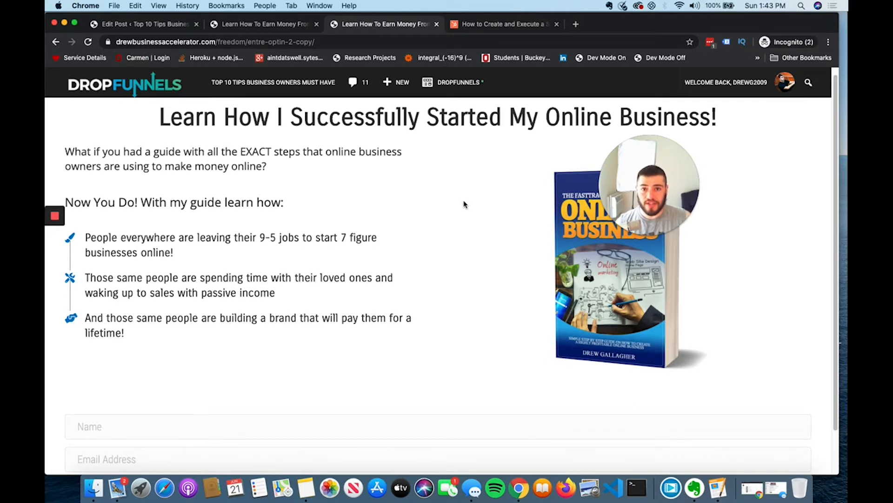